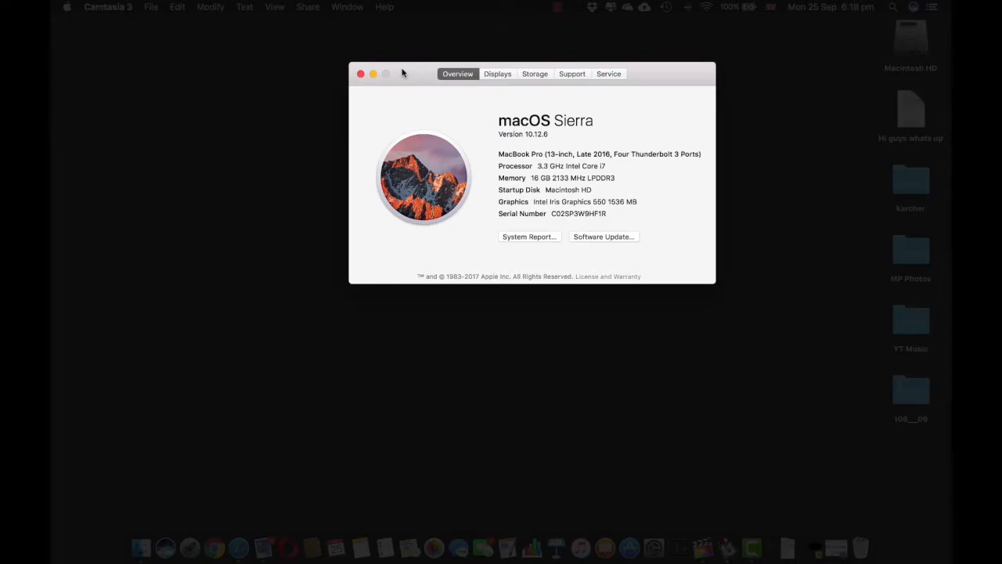
# Step: From About This Mac, launch Software Update to reach the App Store updates
pyautogui.click(68, 6)
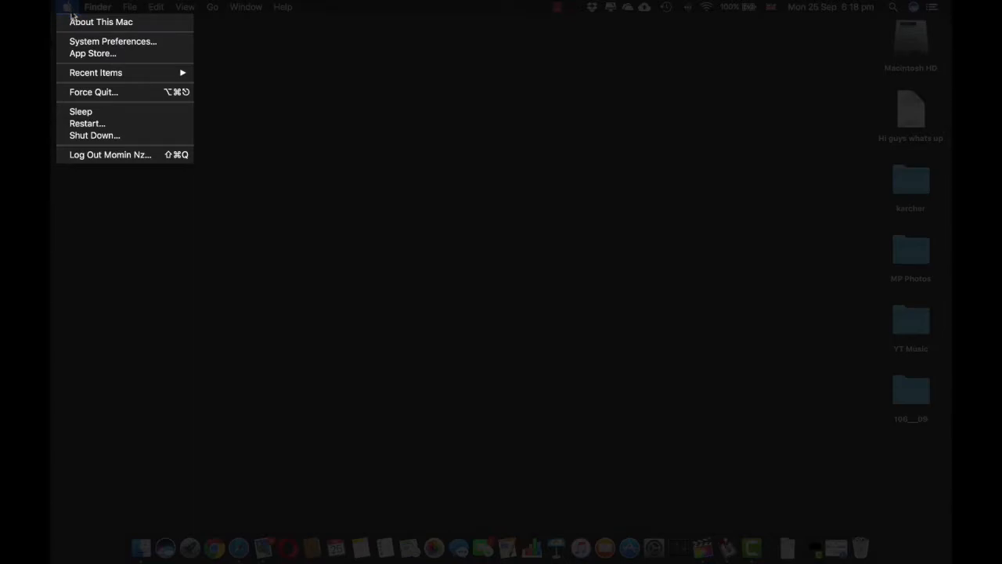
pyautogui.moveTo(100, 22)
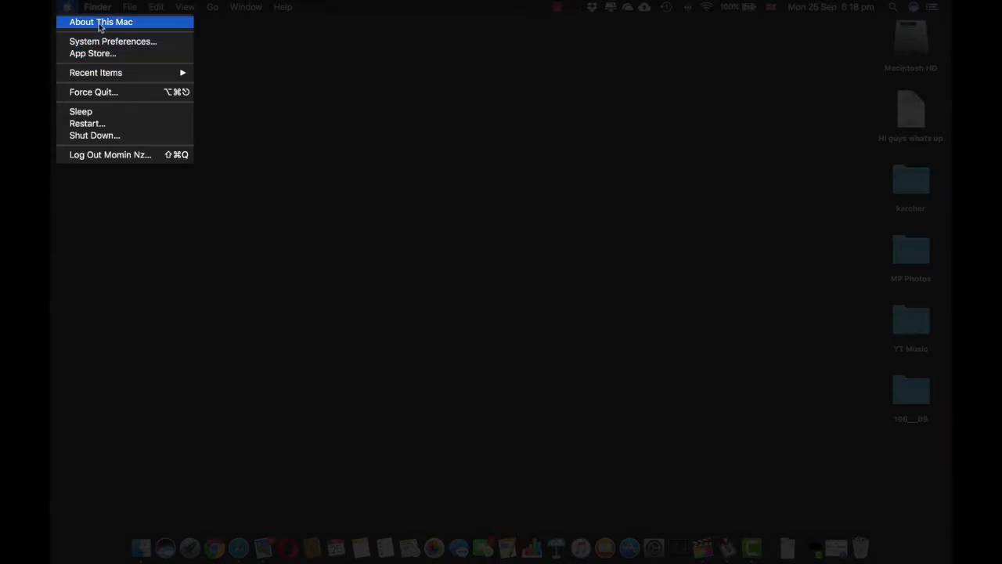
pyautogui.click(100, 22)
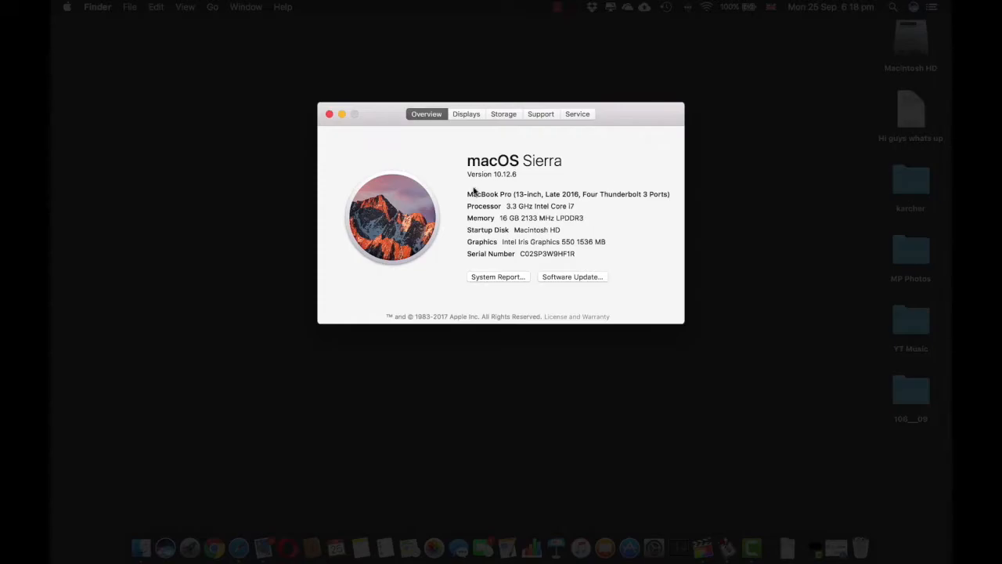
pyautogui.moveTo(479, 180)
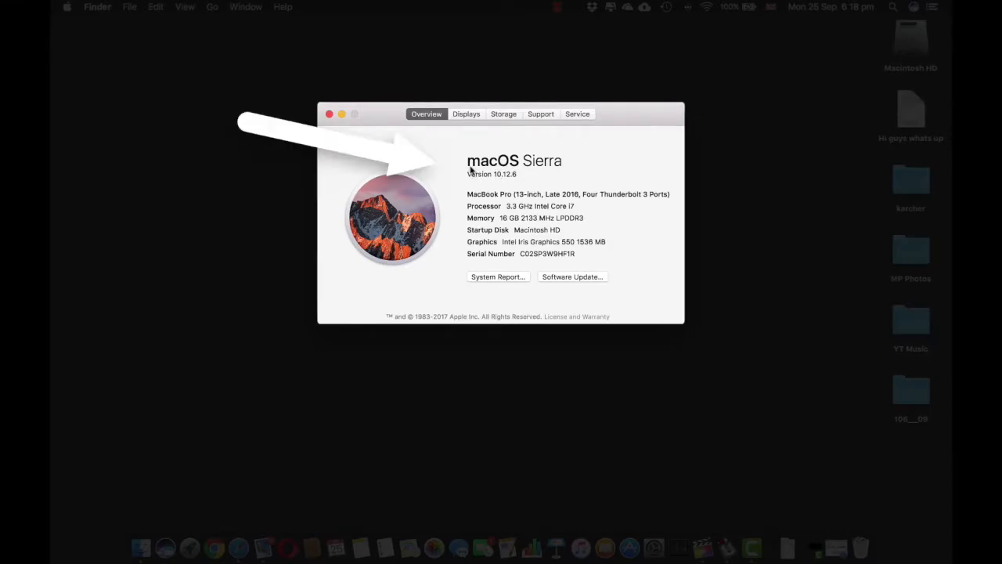
pyautogui.moveTo(467, 169)
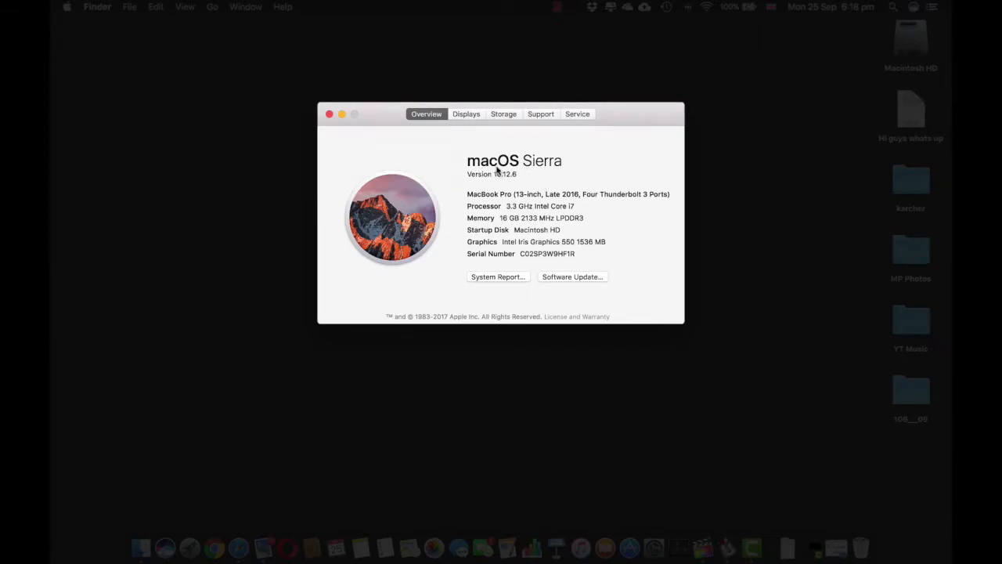
pyautogui.moveTo(570, 269)
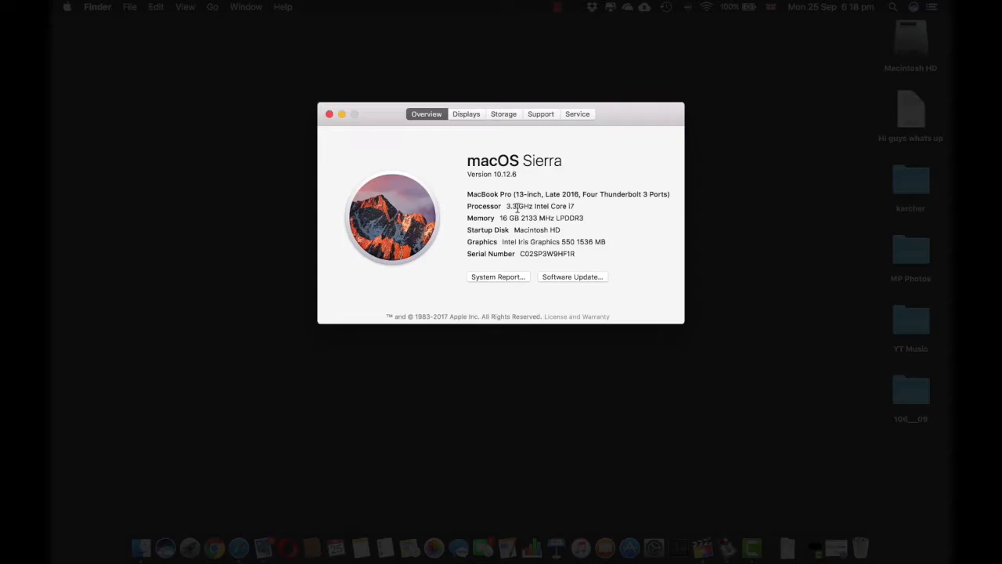
pyautogui.click(573, 276)
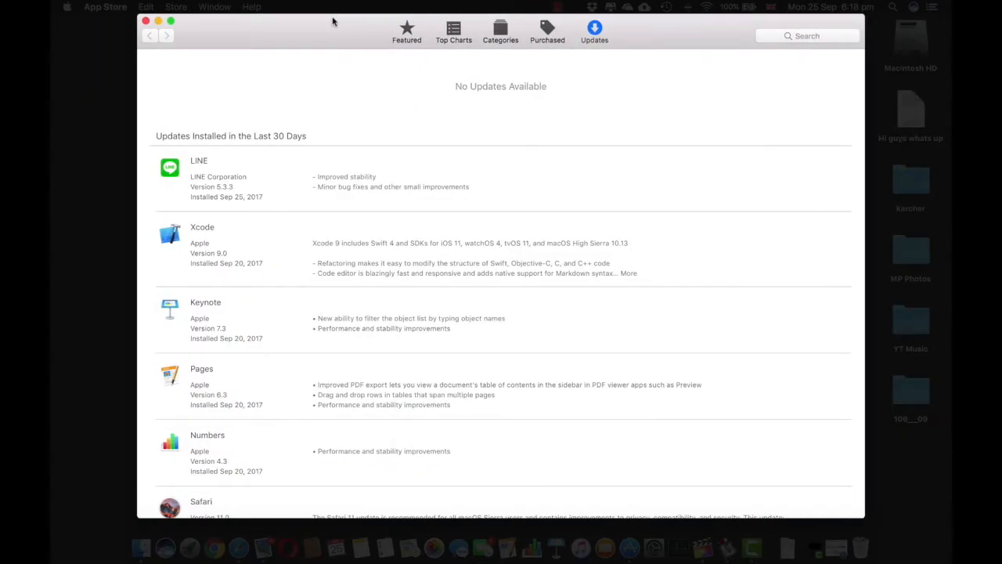
# Step: Browse the Featured and Updates tabs, then search the store for 'macos high sierra'
pyautogui.click(407, 31)
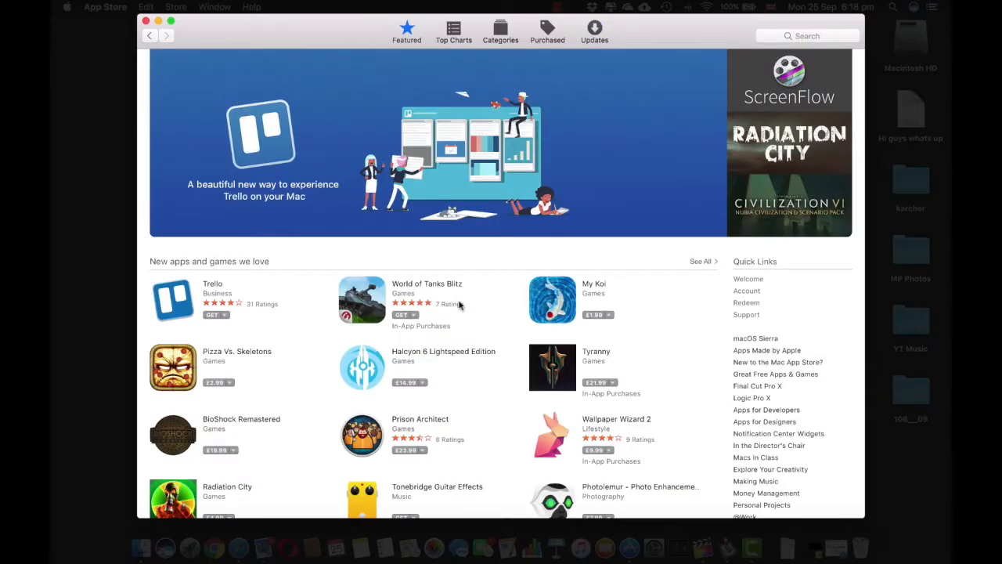
pyautogui.scroll(-3)
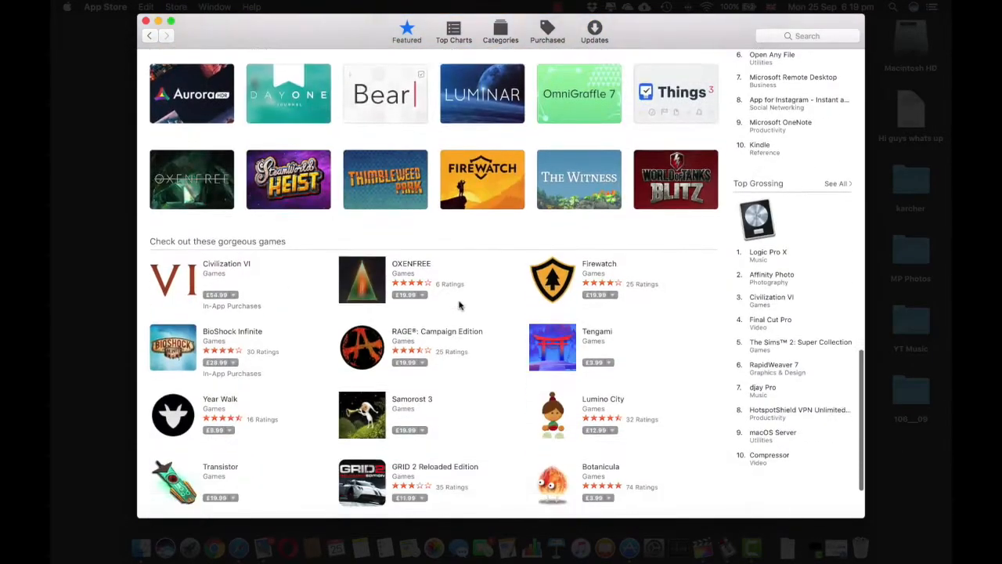
pyautogui.click(595, 32)
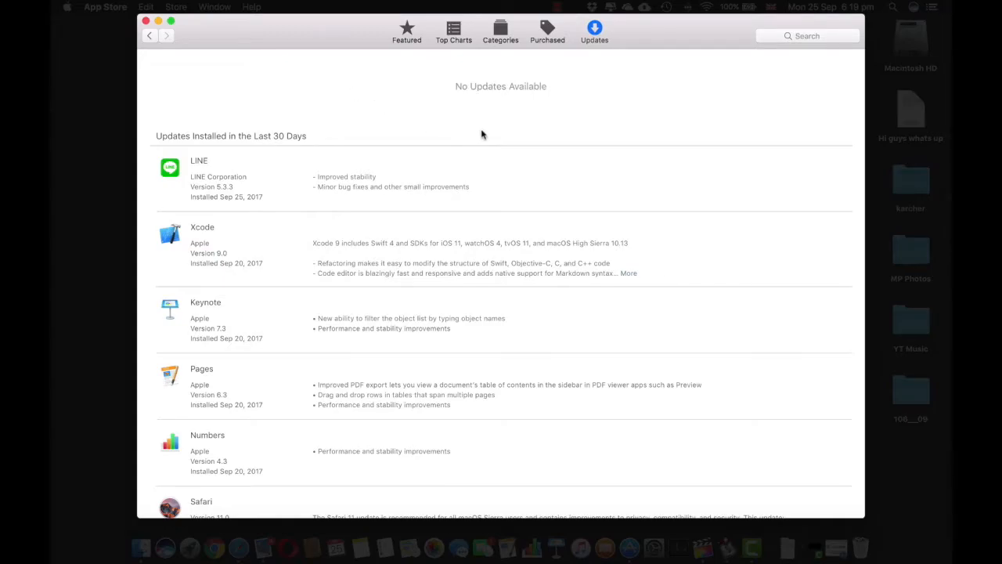
pyautogui.click(407, 32)
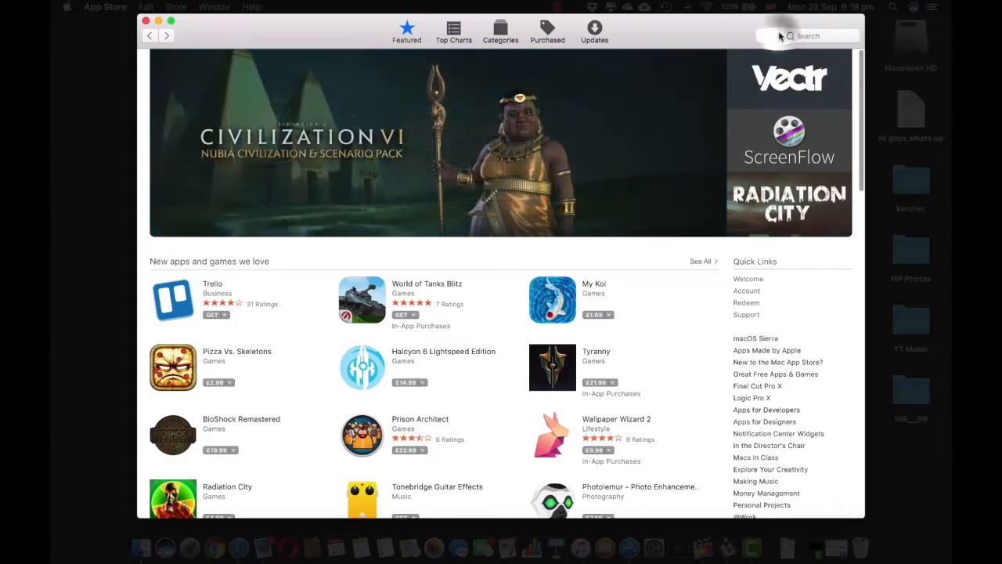
pyautogui.write('hi')
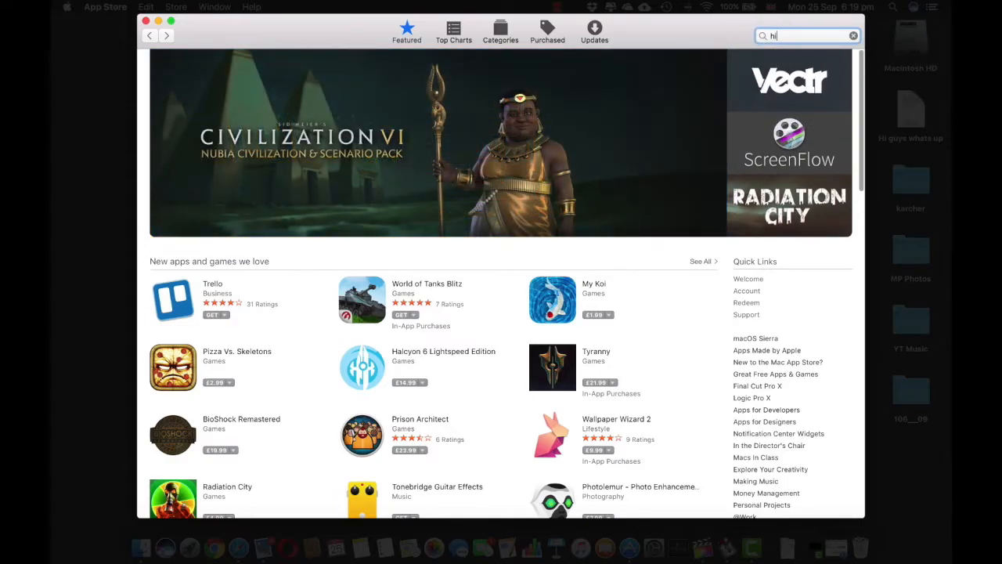
pyautogui.write('macos high sierra')
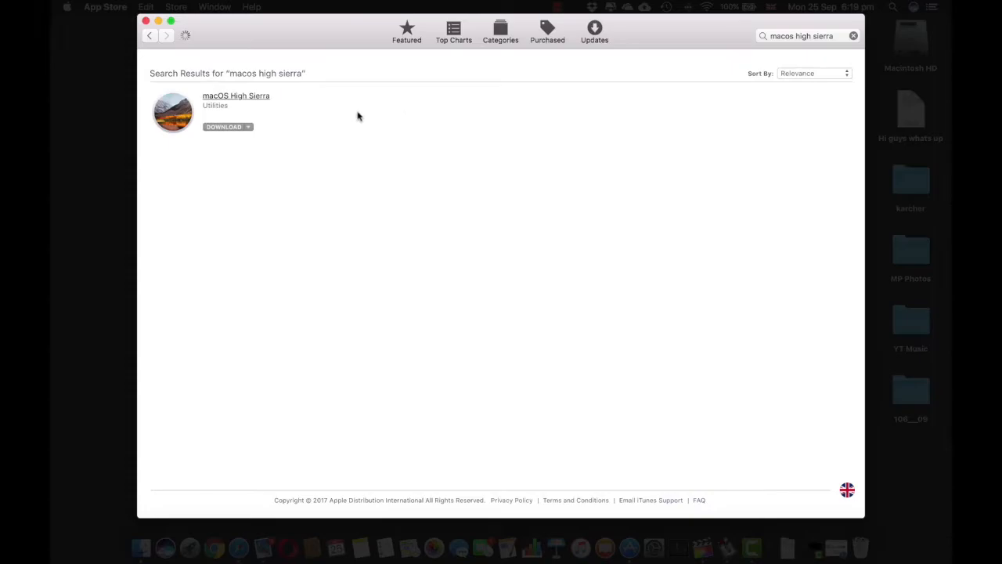
pyautogui.moveTo(383, 106)
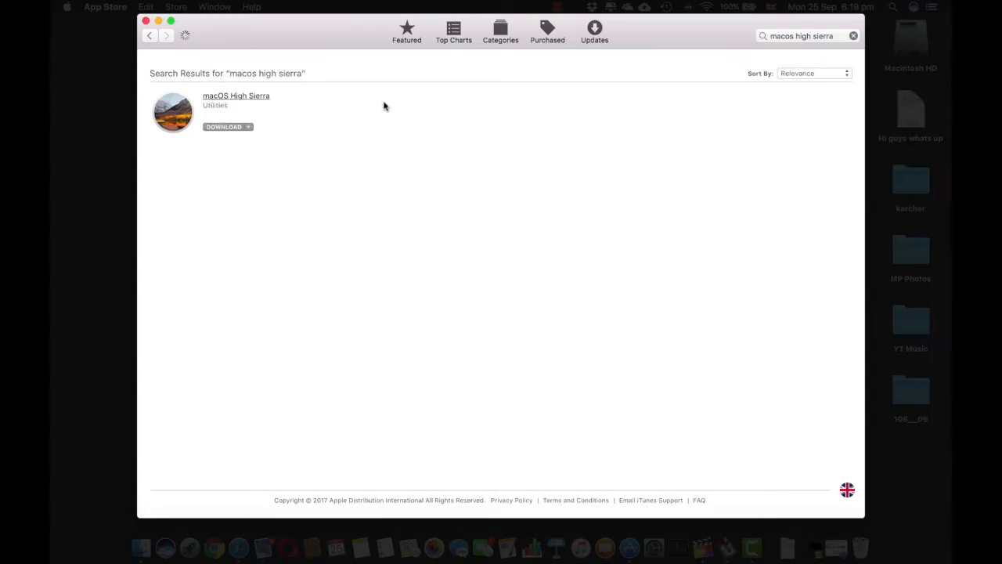
# Step: Review the macOS High Sierra product page, scrolling through its description and details
pyautogui.click(234, 95)
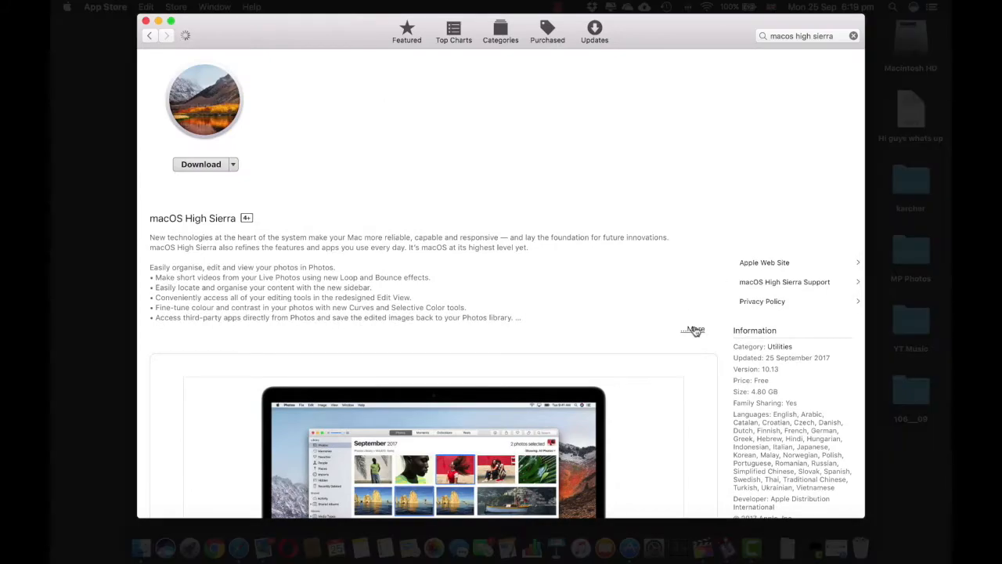
pyautogui.scroll(-3)
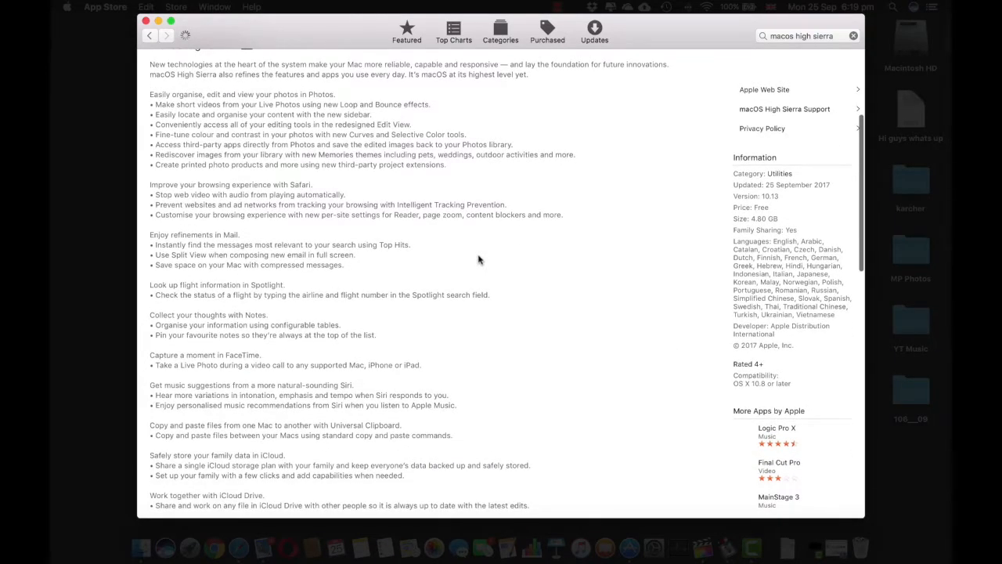
pyautogui.scroll(-3)
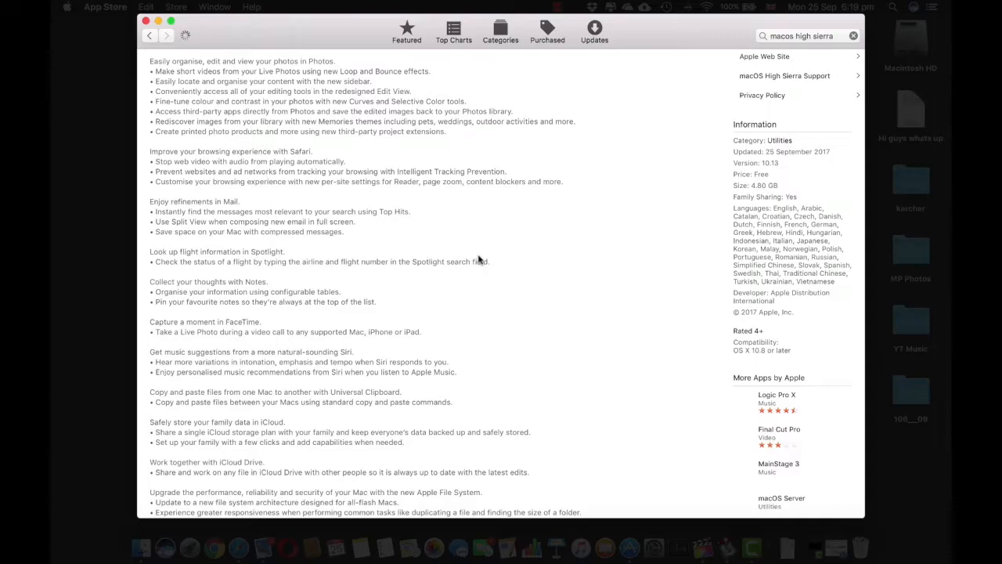
pyautogui.scroll(-3)
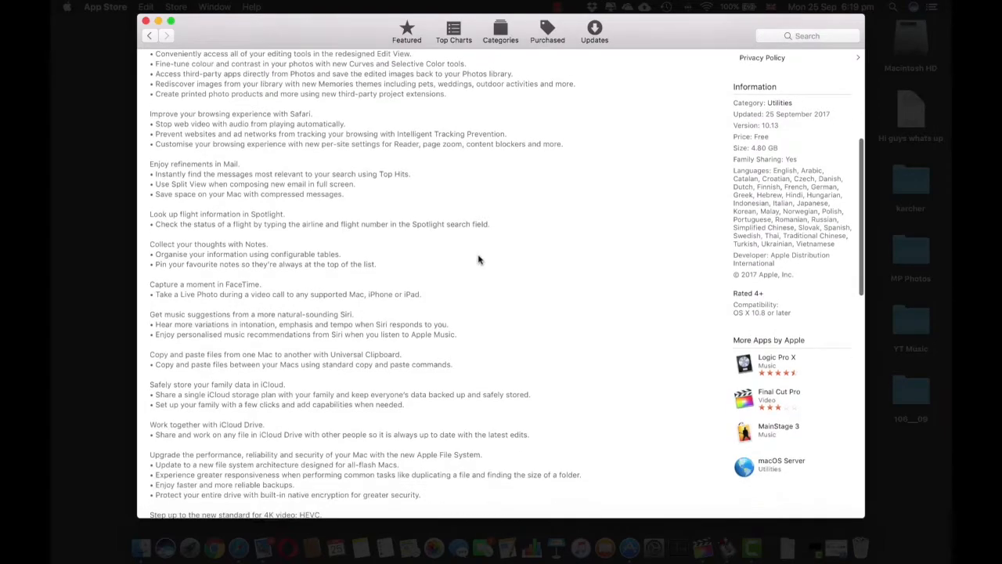
pyautogui.scroll(-3)
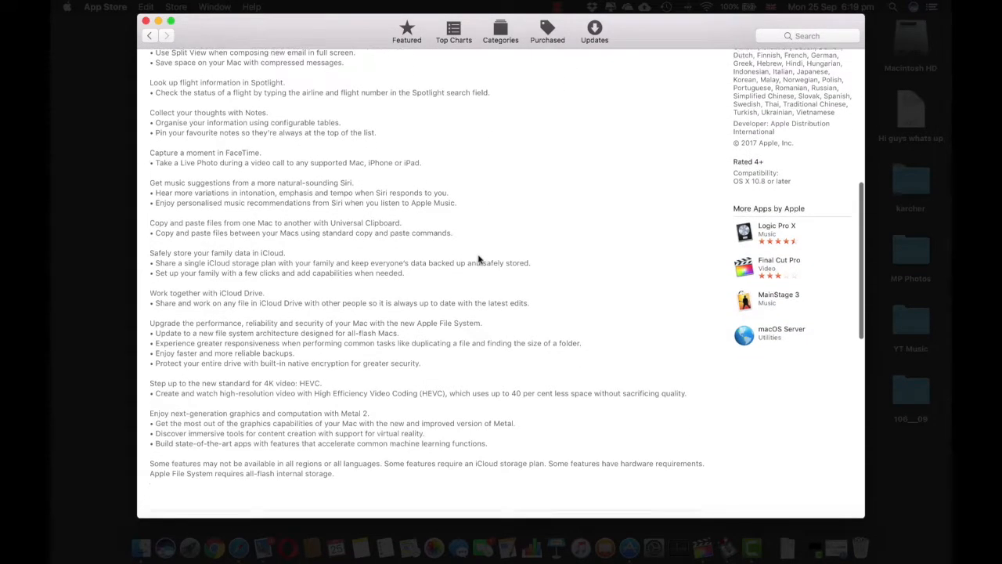
pyautogui.scroll(3)
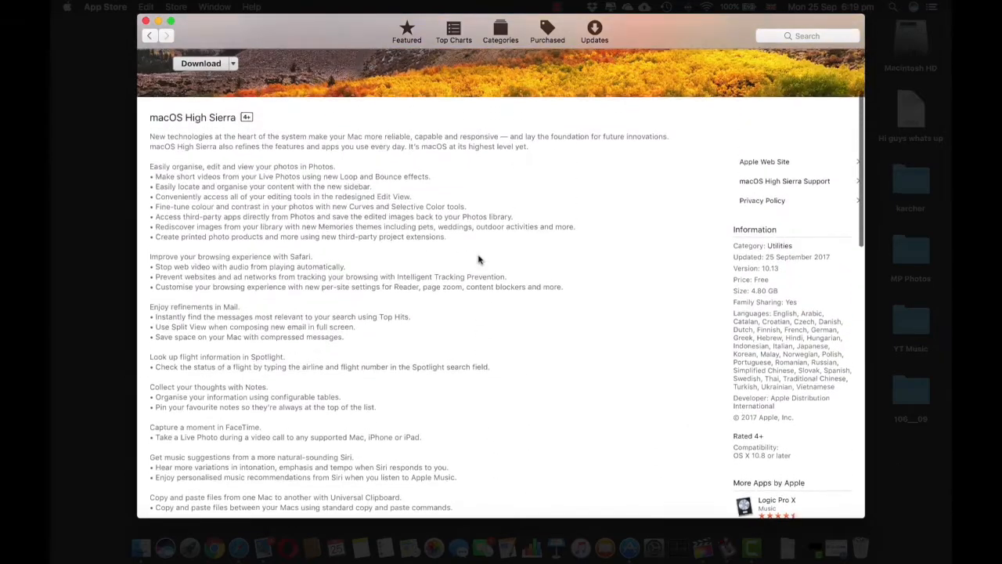
pyautogui.scroll(-3)
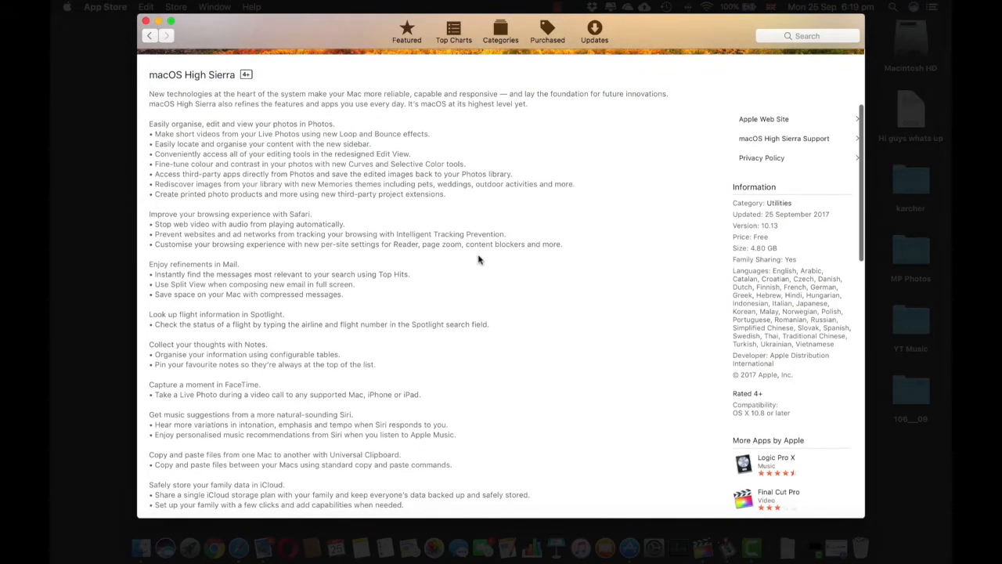
pyautogui.scroll(-3)
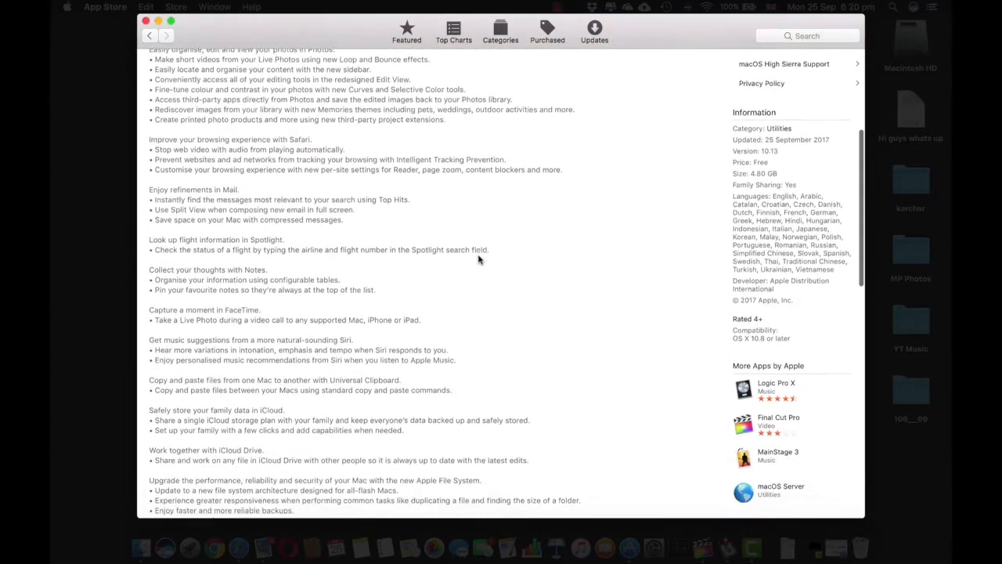
pyautogui.scroll(-3)
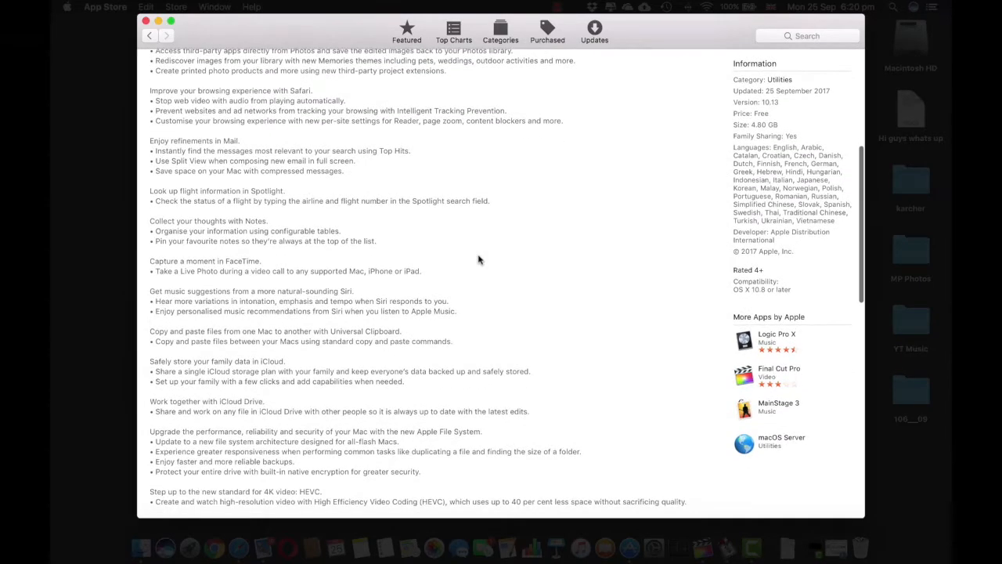
pyautogui.scroll(-3)
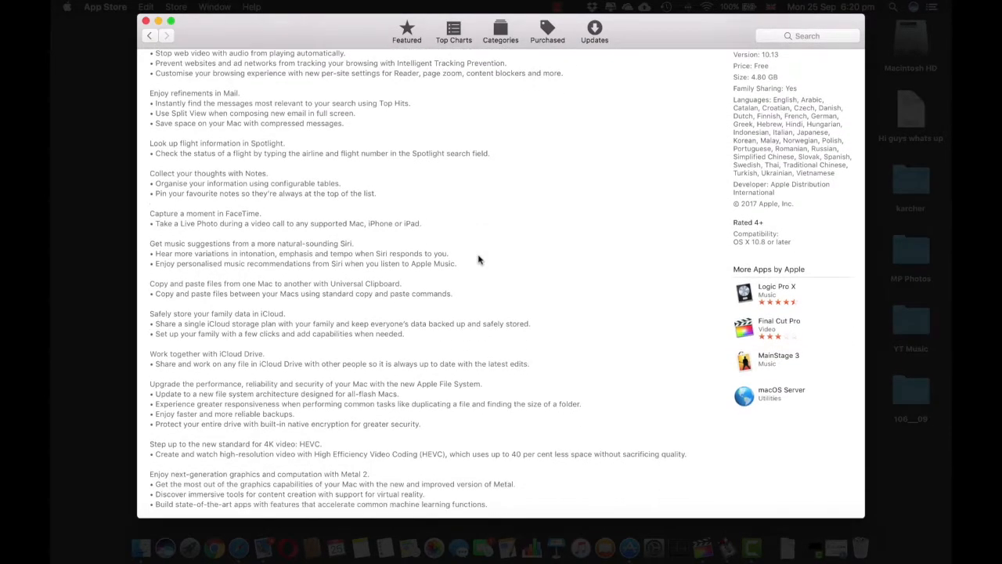
pyautogui.scroll(-3)
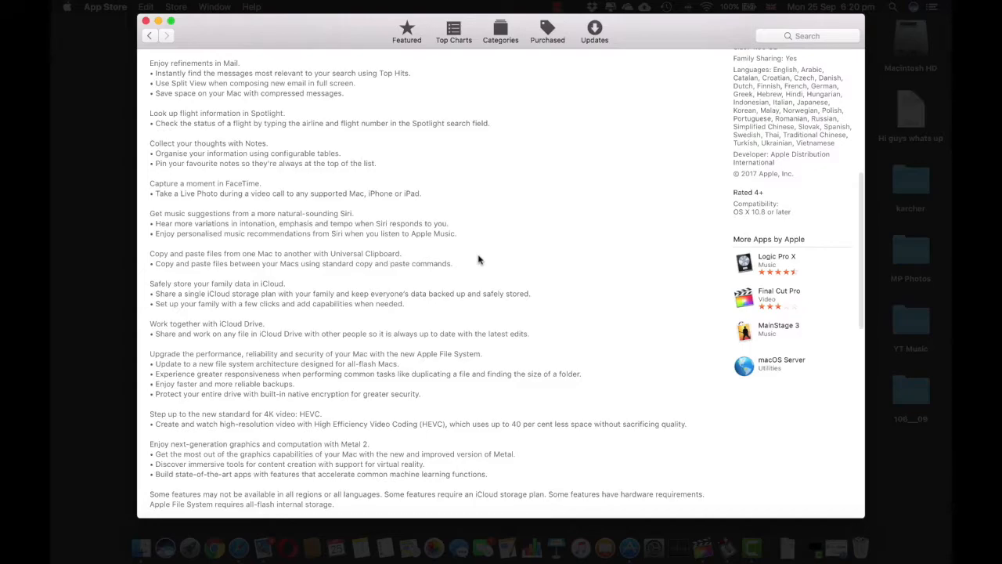
pyautogui.scroll(-3)
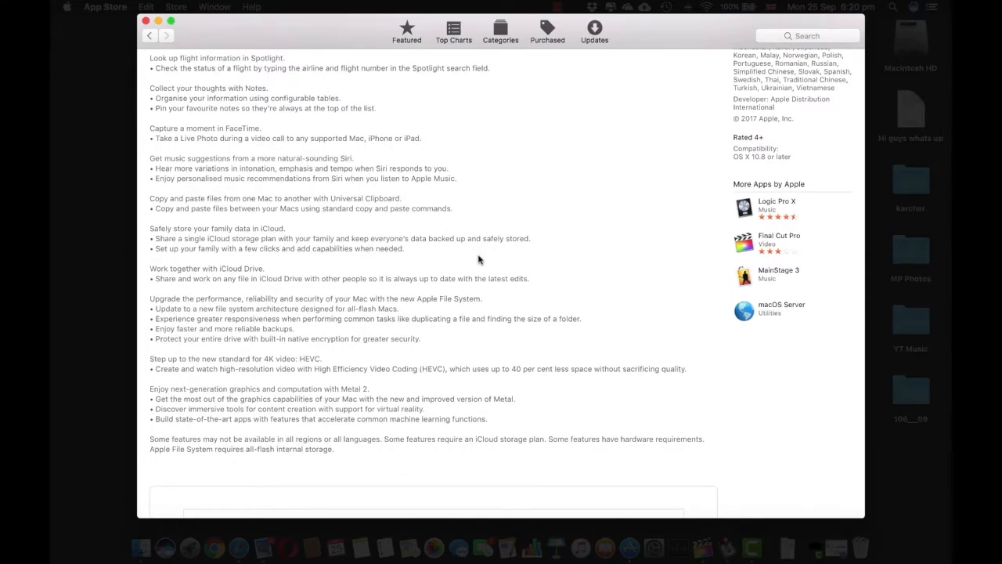
pyautogui.scroll(3)
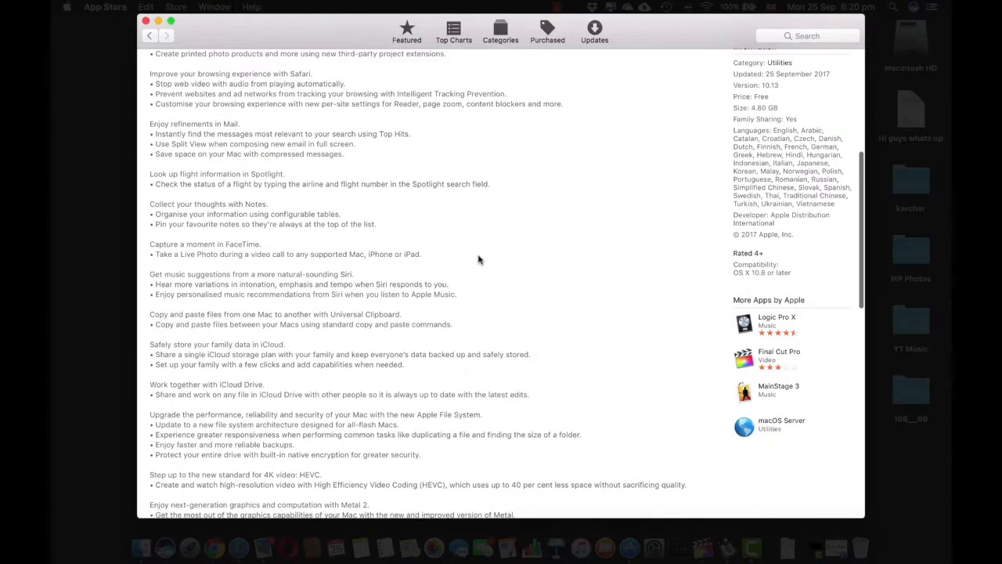
pyautogui.scroll(3)
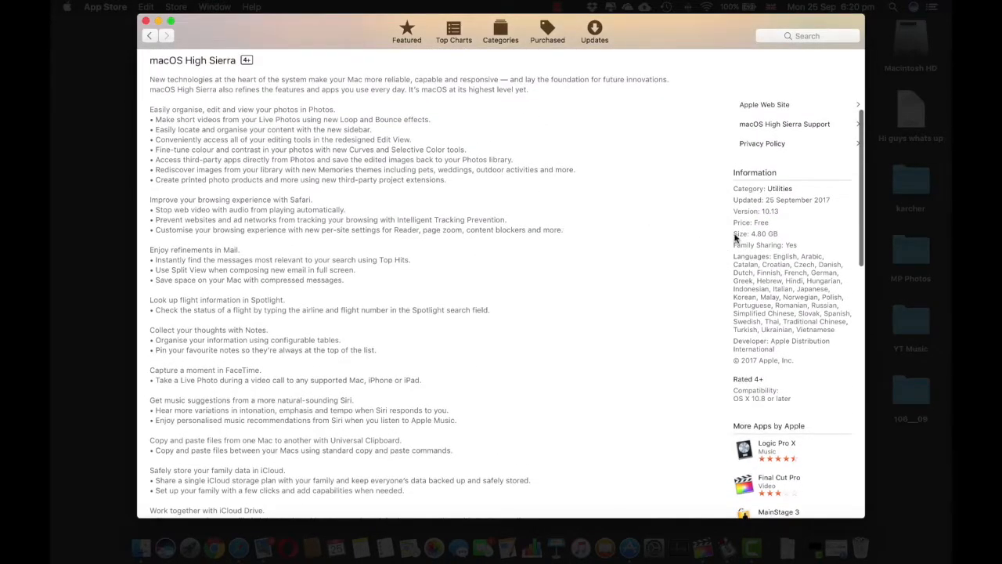
pyautogui.moveTo(698, 270)
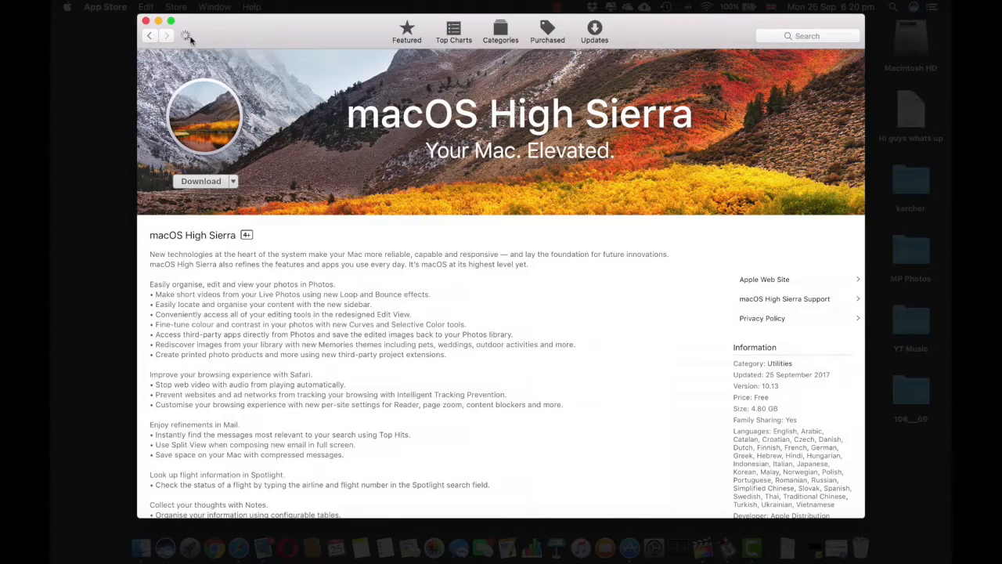
# Step: Download macOS High Sierra so its installer launches to the welcome screen
pyautogui.click(200, 181)
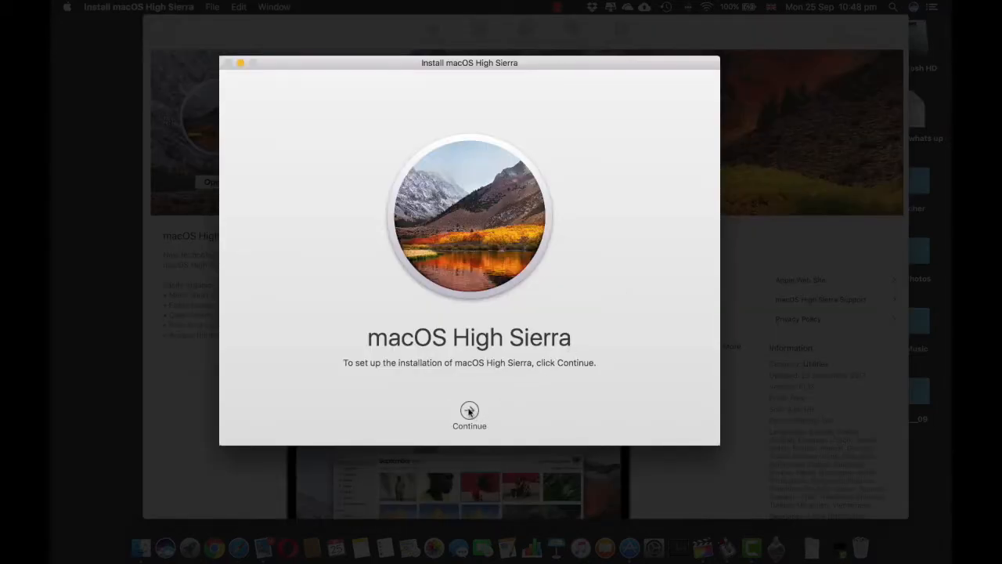
# Step: Continue past the welcome and agree to the licence, reaching the Macintosh HD disk selection
pyautogui.click(469, 416)
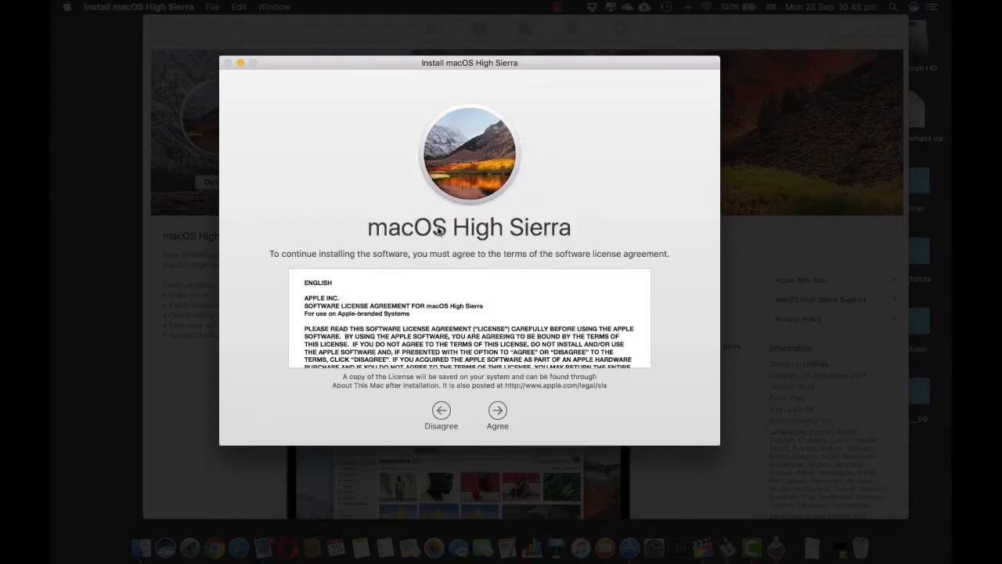
pyautogui.moveTo(461, 297)
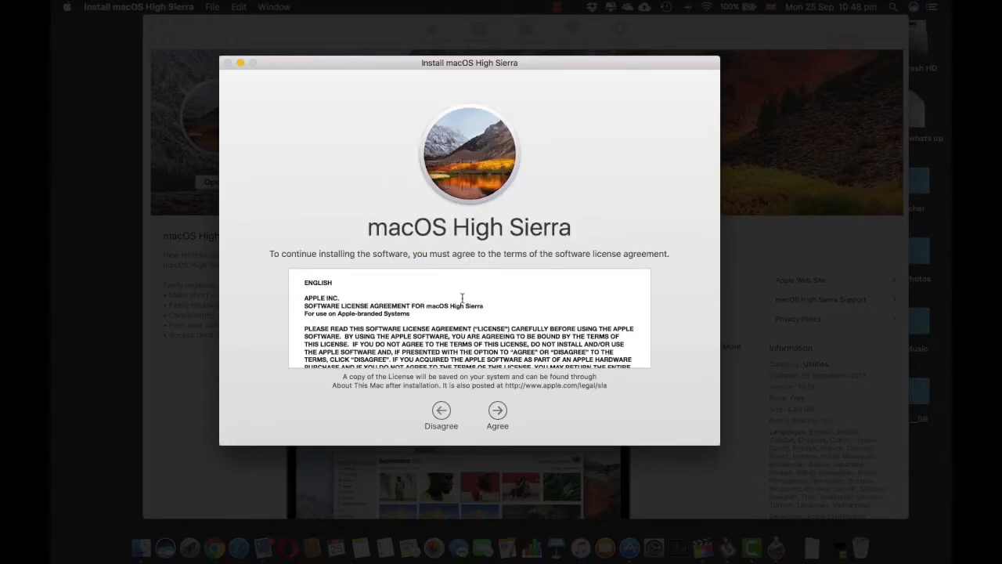
pyautogui.click(497, 410)
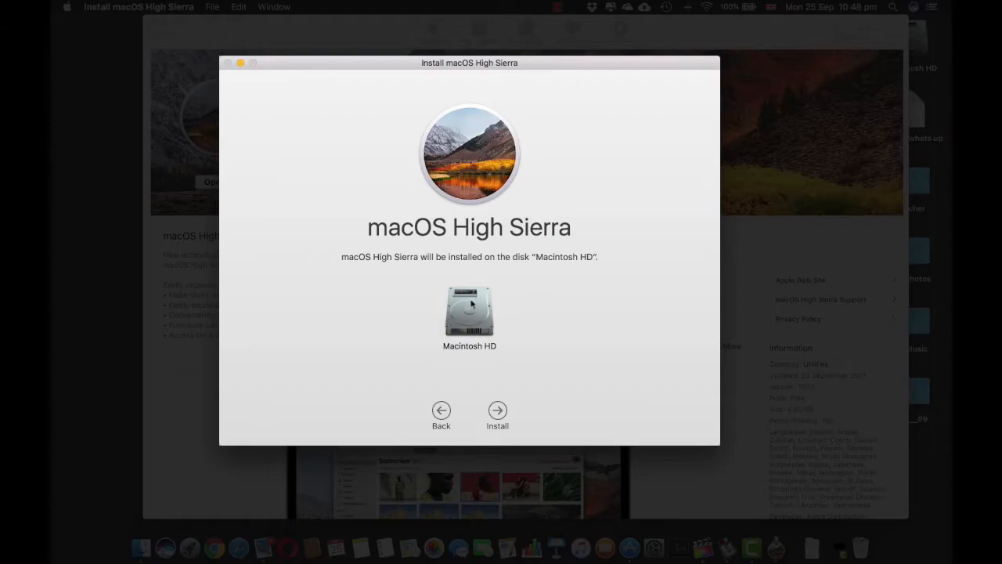
pyautogui.moveTo(501, 410)
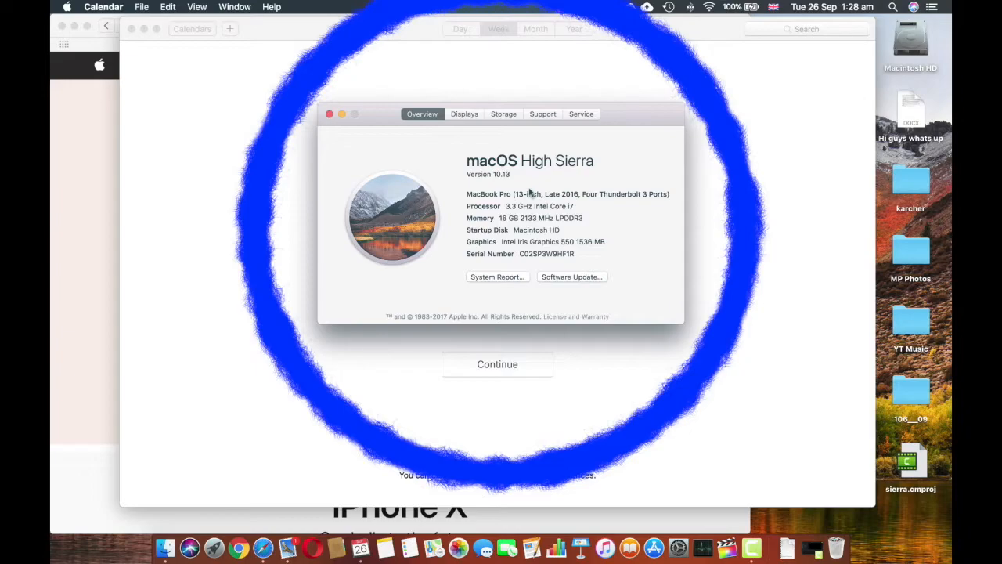
# Step: View the built-in display details, close About This Mac, and dismiss What's New in Calendar
pyautogui.click(464, 113)
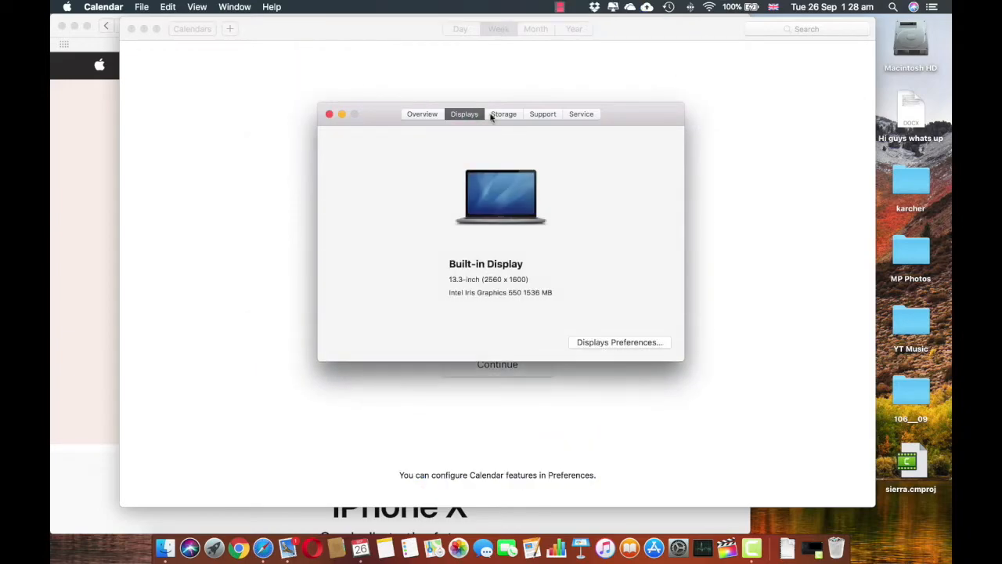
pyautogui.click(504, 113)
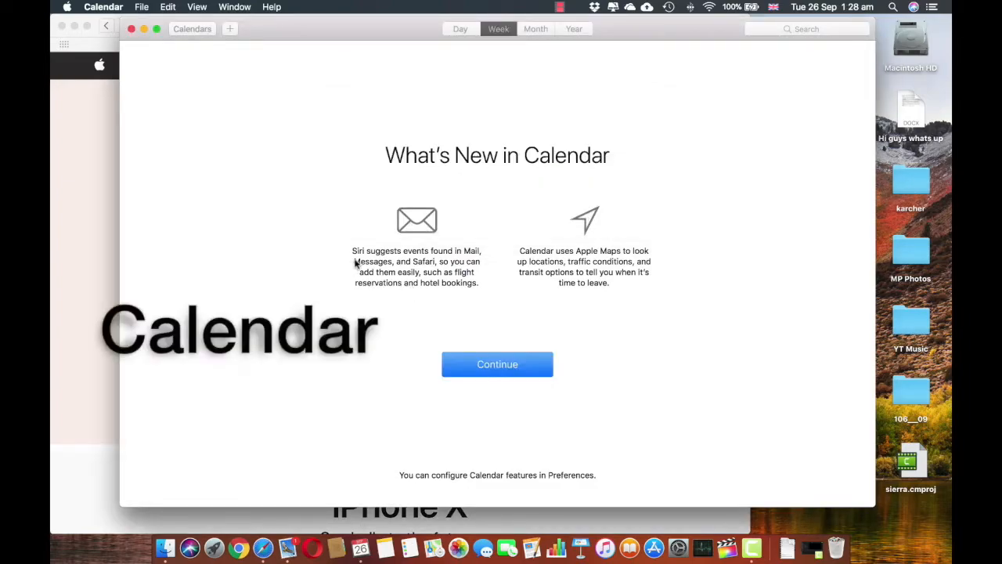
pyautogui.moveTo(498, 282)
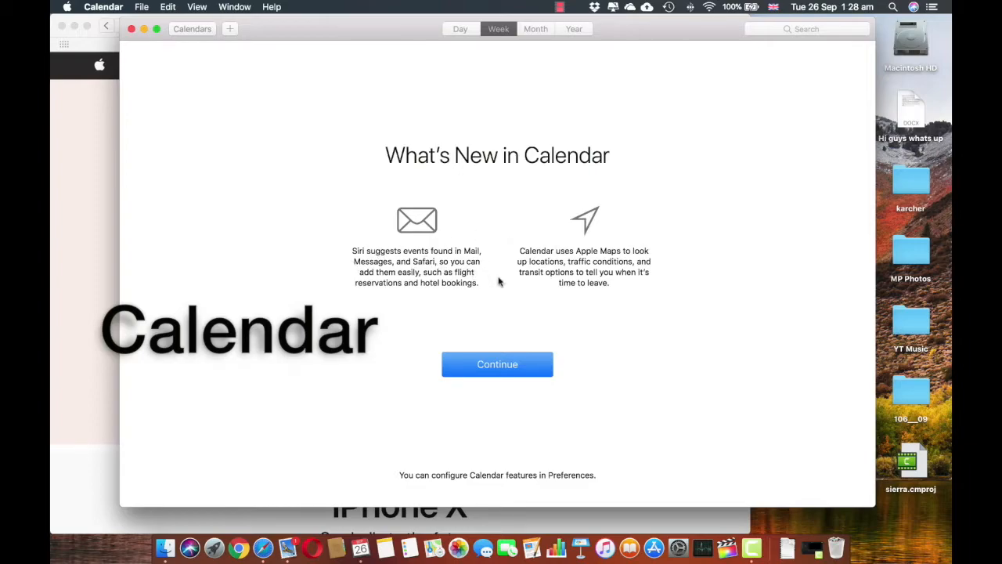
pyautogui.moveTo(617, 285)
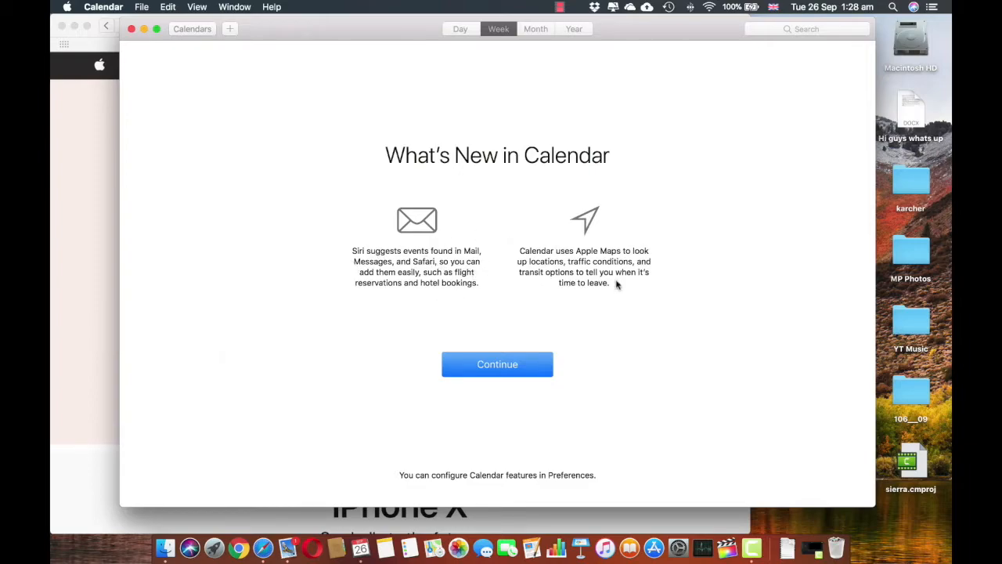
pyautogui.moveTo(465, 323)
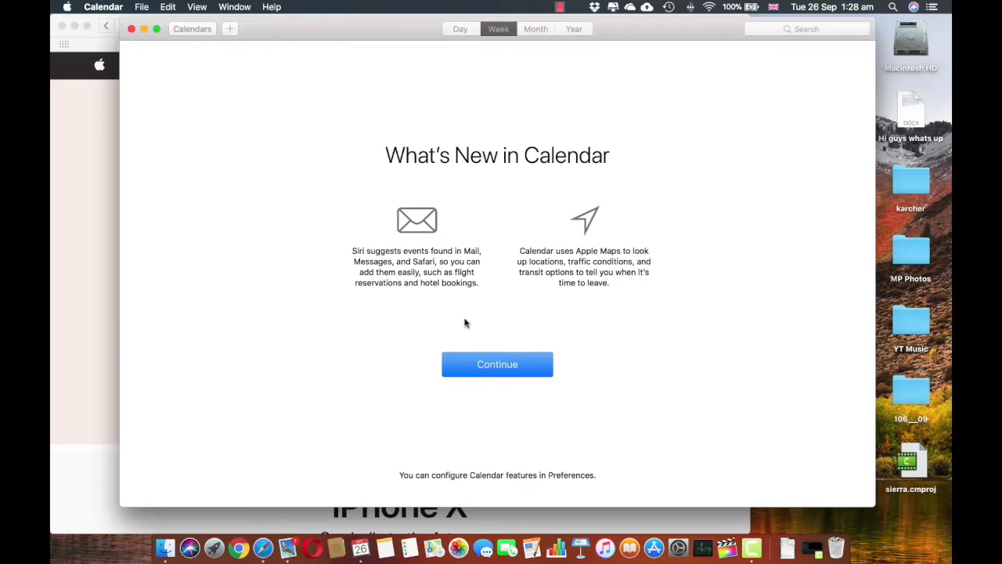
pyautogui.moveTo(399, 357)
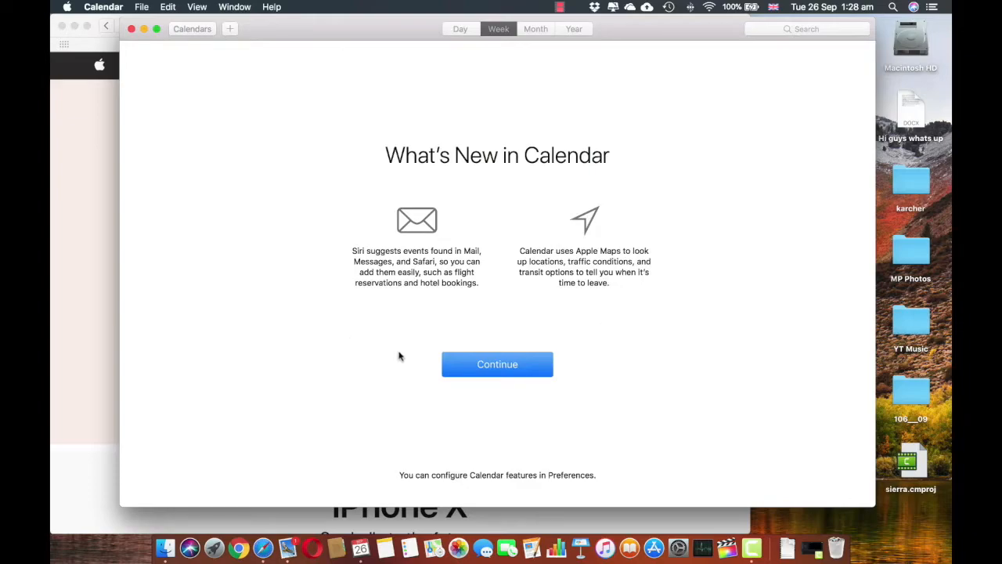
pyautogui.click(498, 363)
pyautogui.write('ebay')
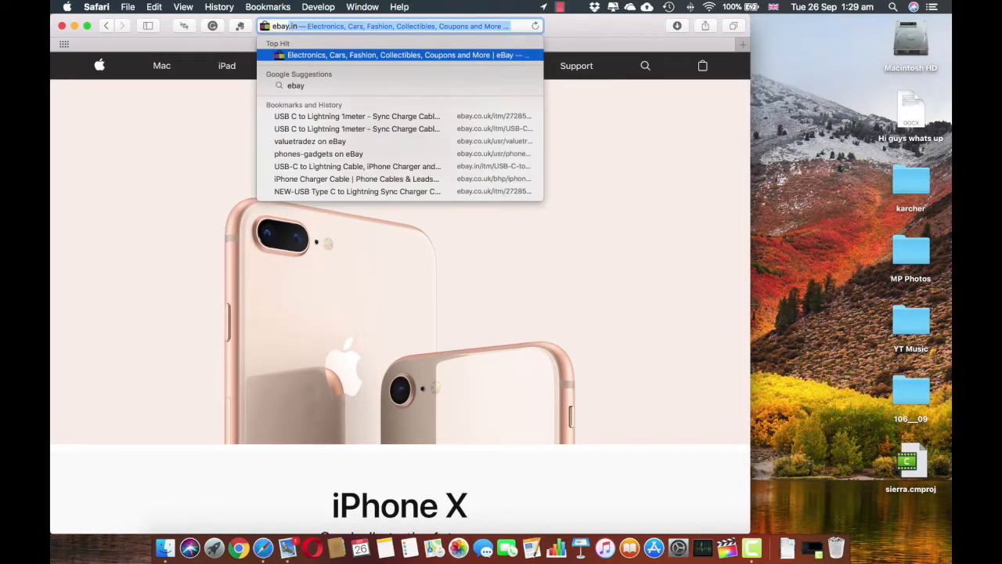
# Step: Visit eBay from the address suggestions, then go to the BBC site and scroll its news
pyautogui.click(400, 55)
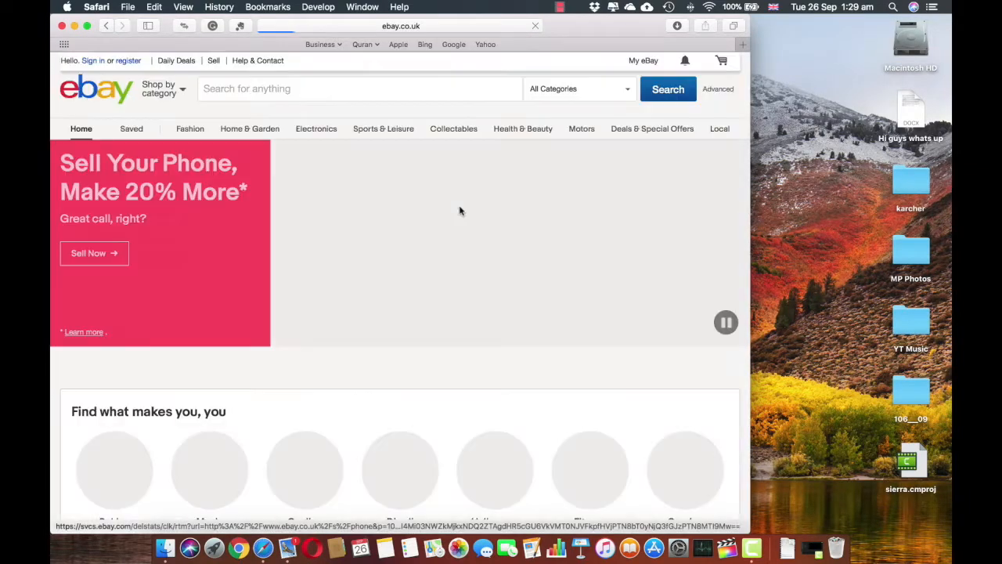
pyautogui.click(642, 60)
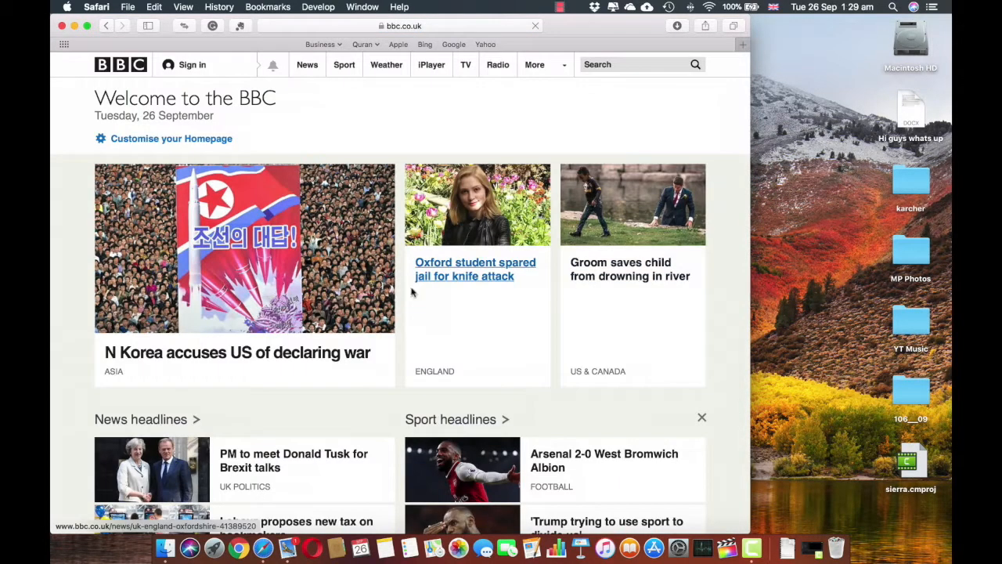
pyautogui.scroll(-3)
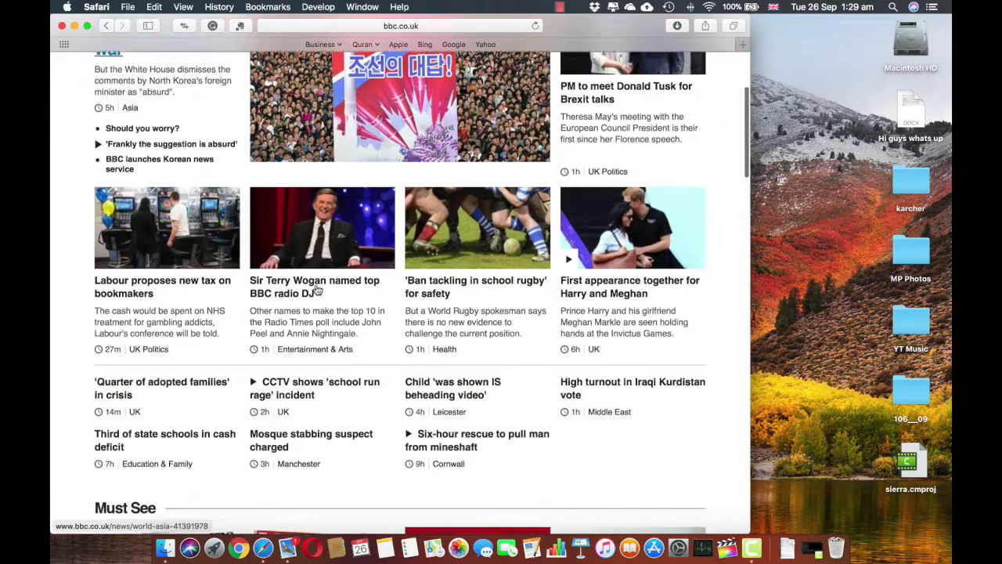
pyautogui.scroll(-3)
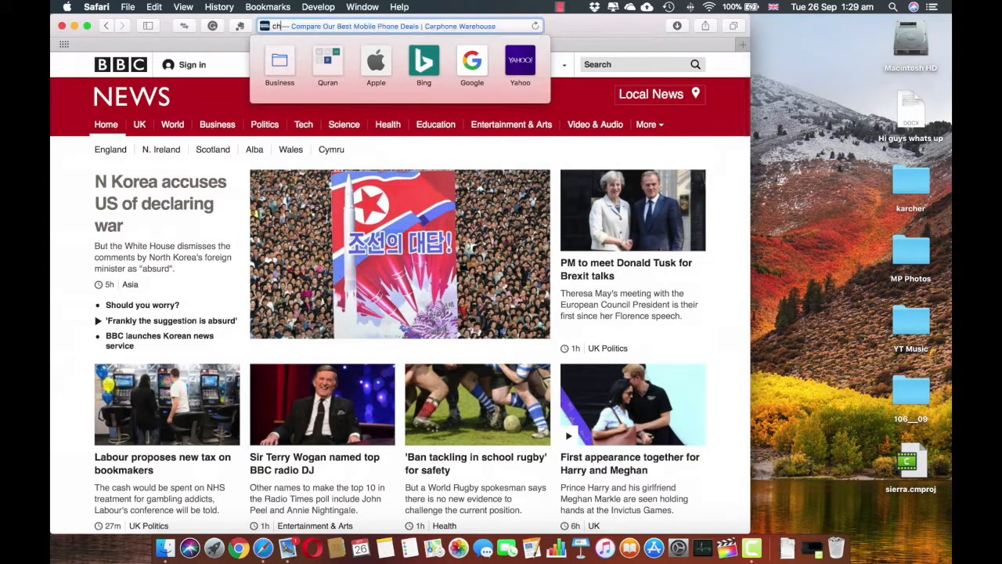
# Step: Search the web for 'channel 4' from the address bar
pyautogui.write('channel 4')
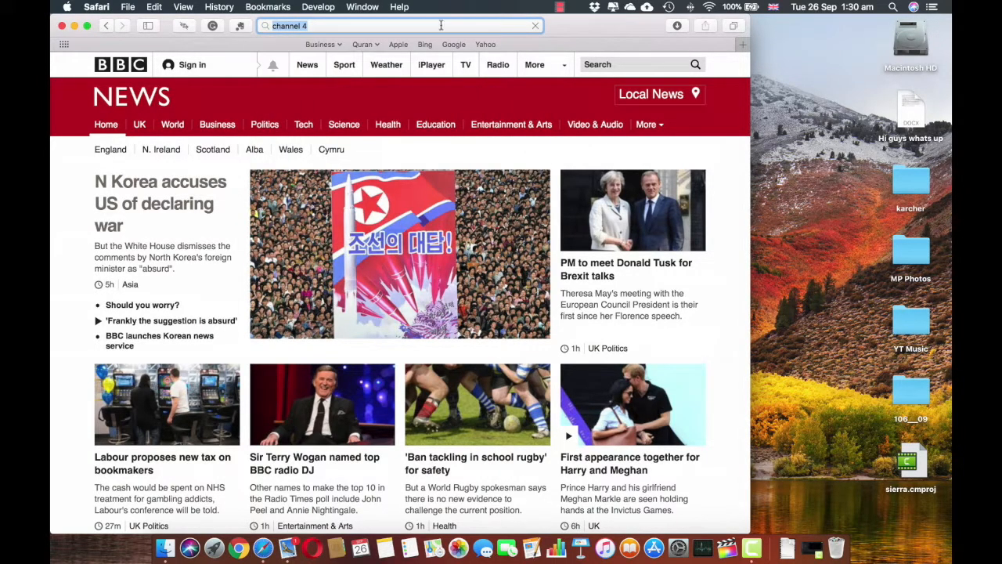
pyautogui.press('Return')
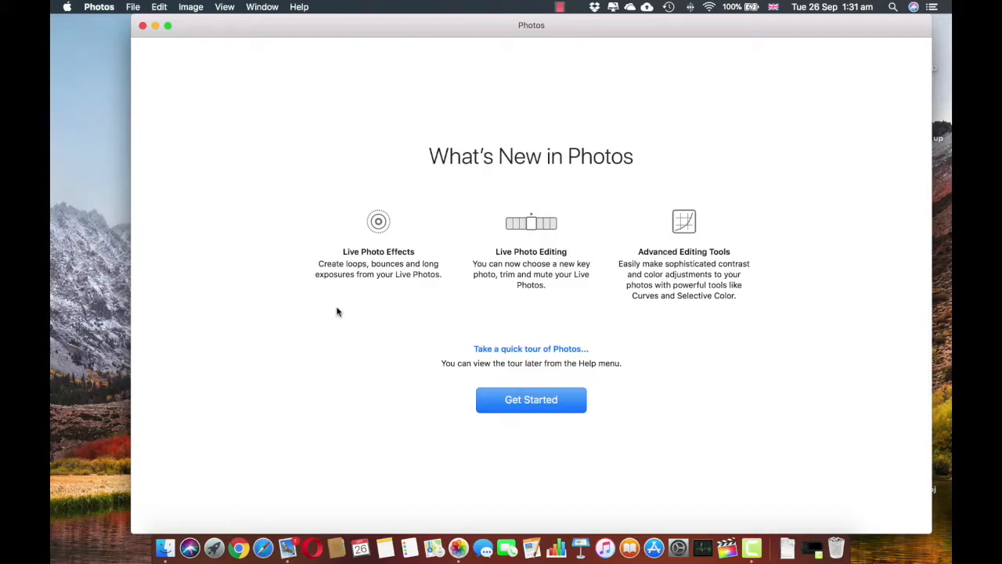
# Step: Start the Photos quick tour and advance through its first three slides
pyautogui.click(531, 347)
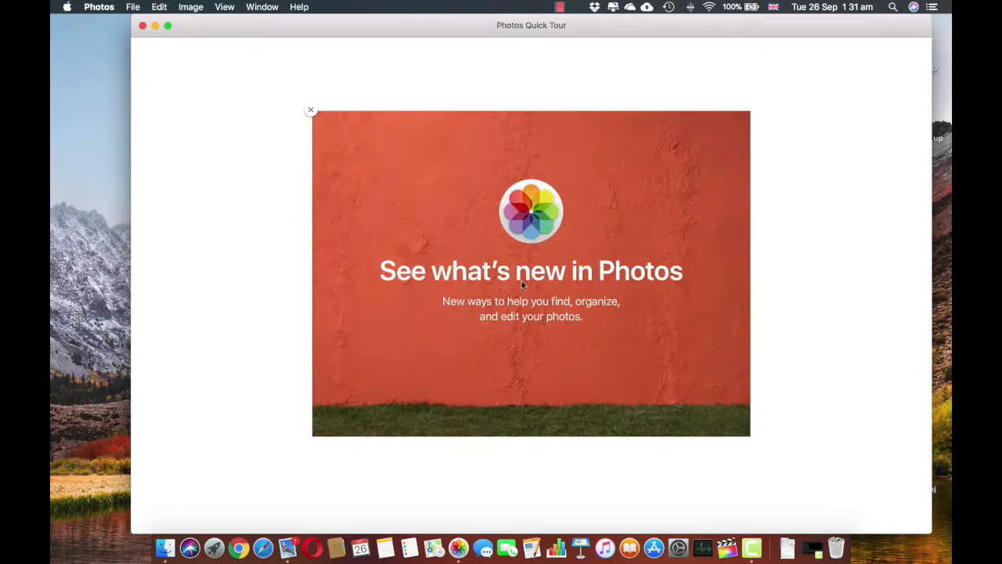
pyautogui.click(712, 422)
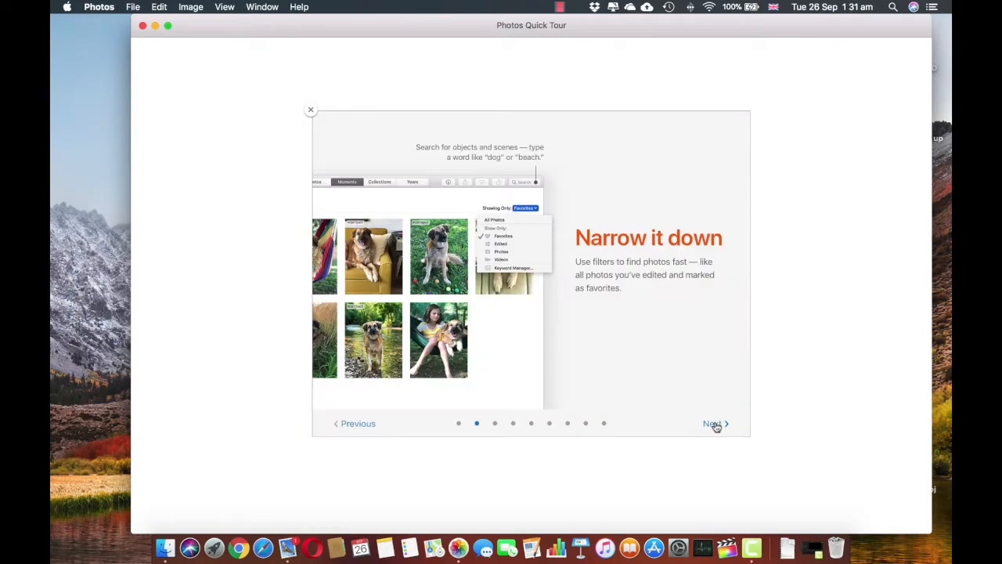
pyautogui.click(712, 423)
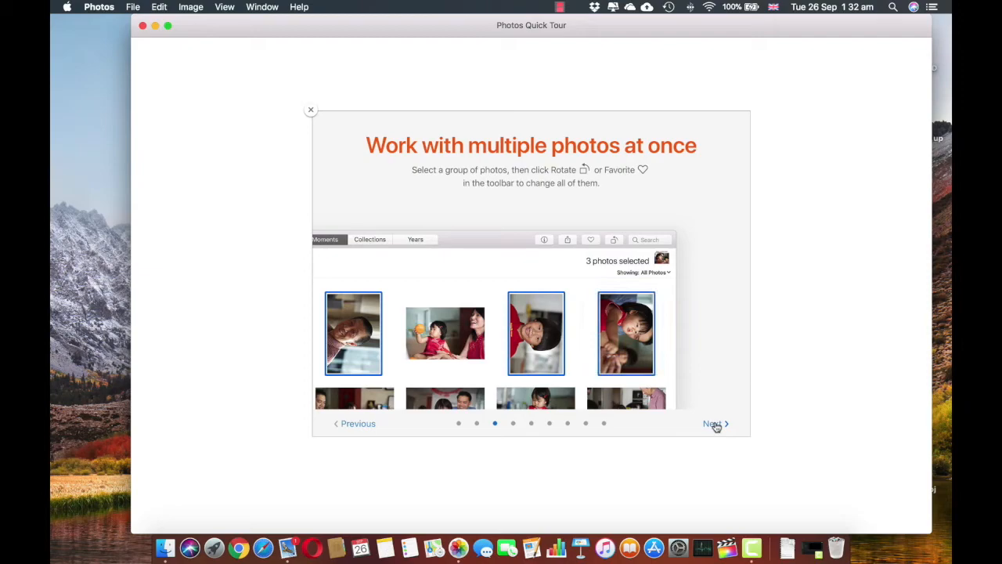
pyautogui.click(714, 422)
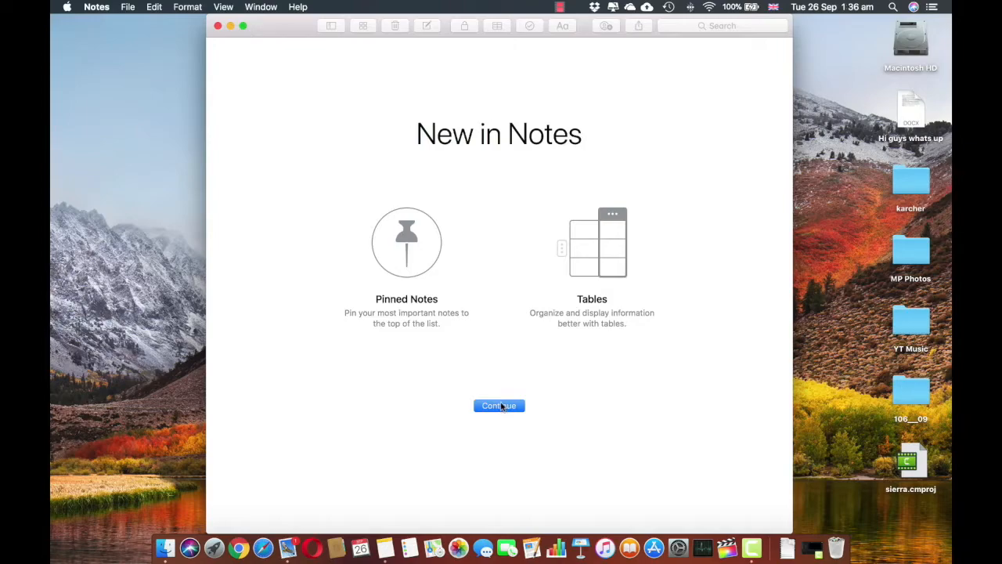
# Step: Dismiss New in Notes, view the All my Mails mailbox, then quit Mail
pyautogui.click(498, 406)
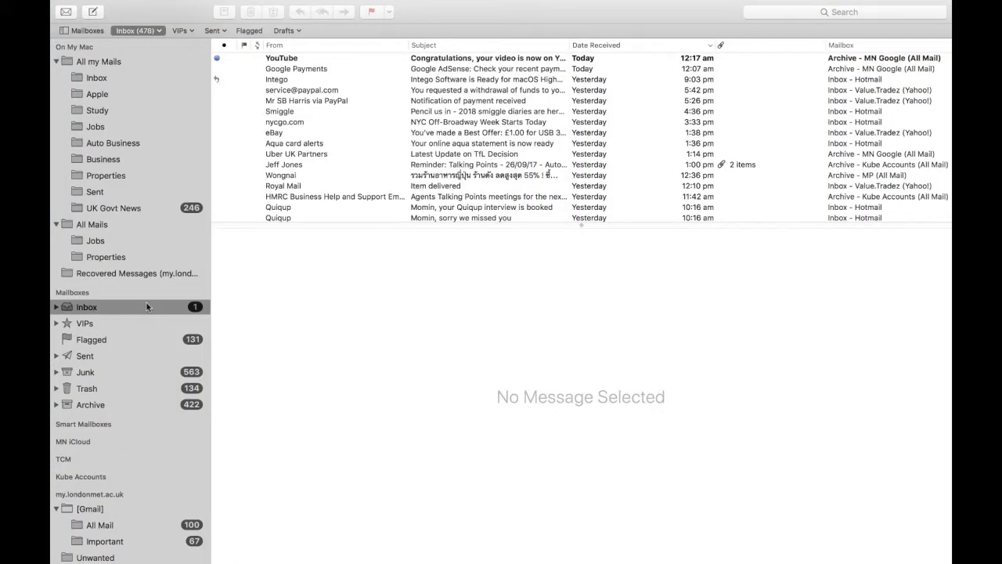
pyautogui.click(98, 61)
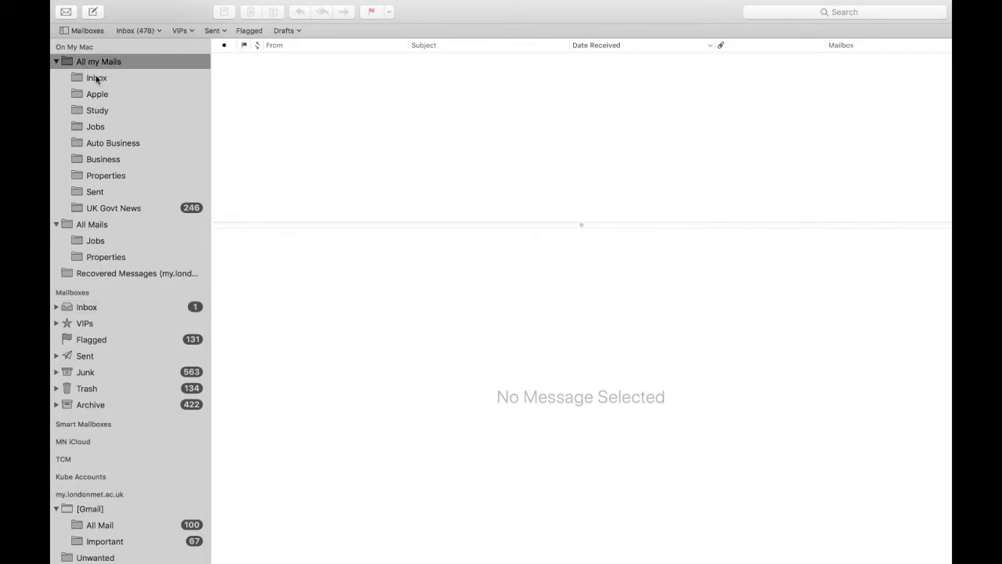
pyautogui.moveTo(100, 47)
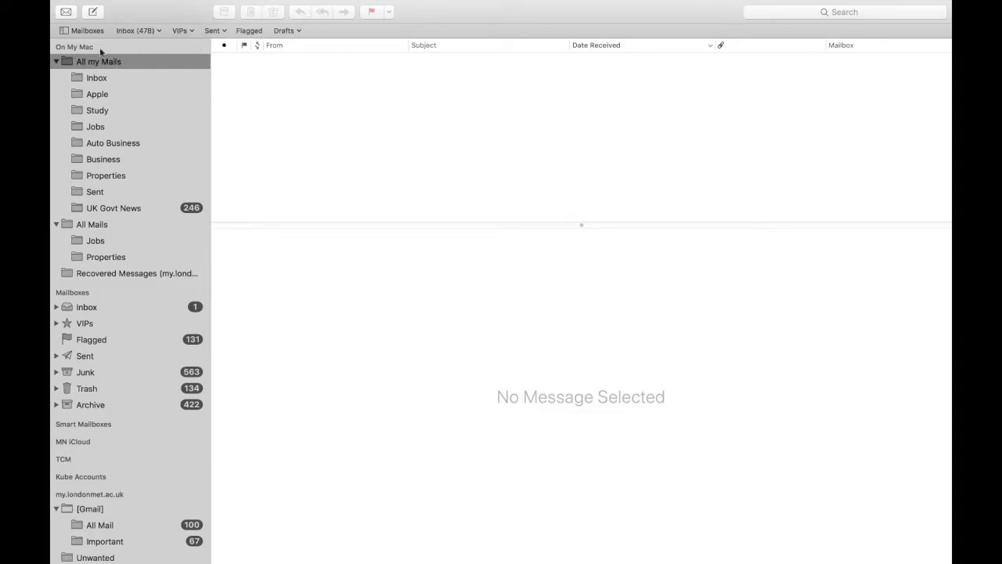
pyautogui.moveTo(307, 189)
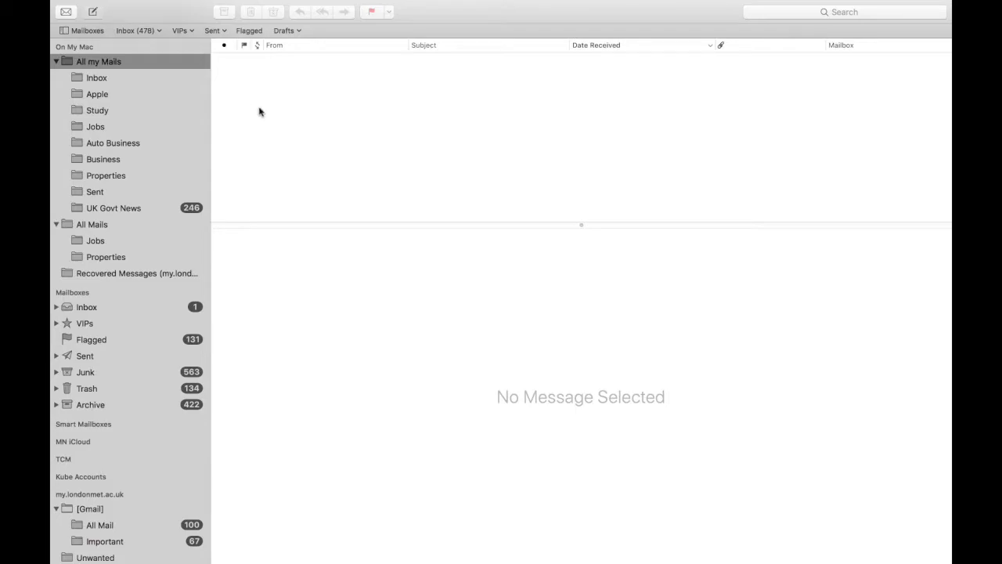
pyautogui.click(92, 11)
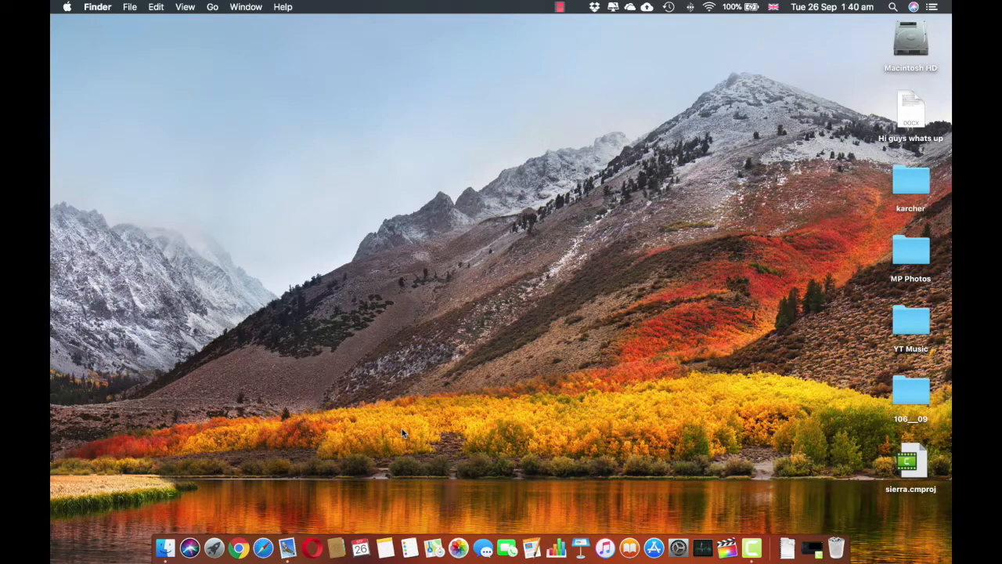
pyautogui.moveTo(241, 186)
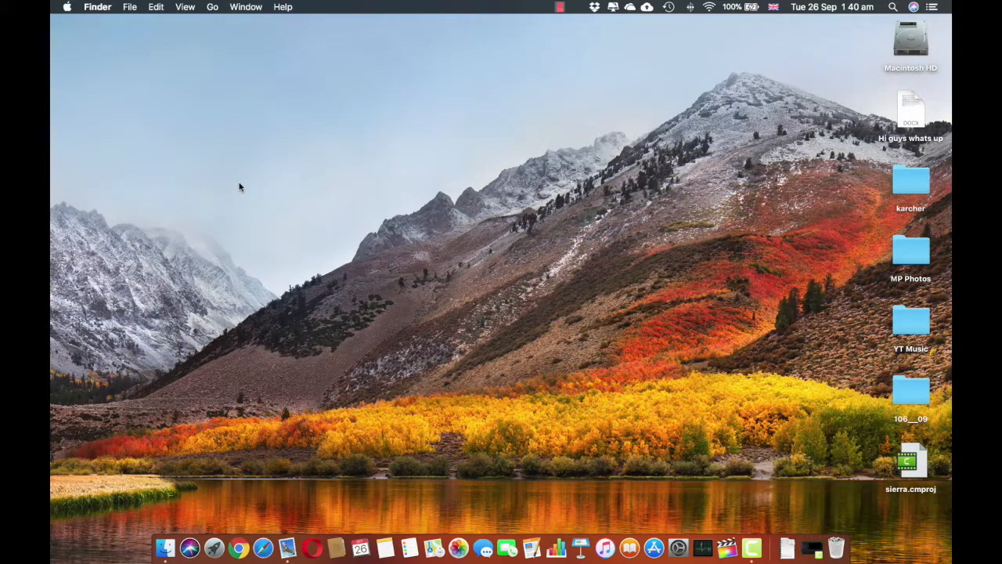